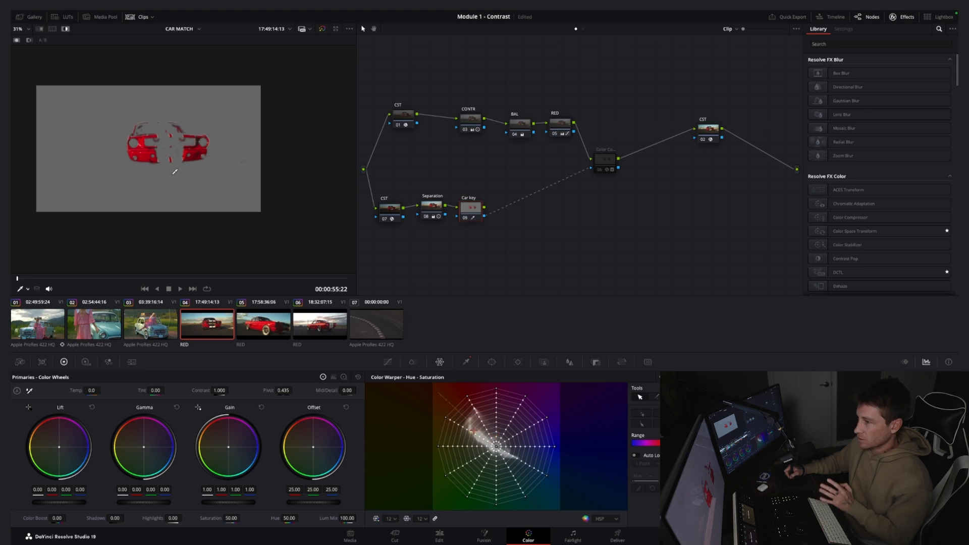
{"action": "mouse_move", "coordinate": [531, 164]}
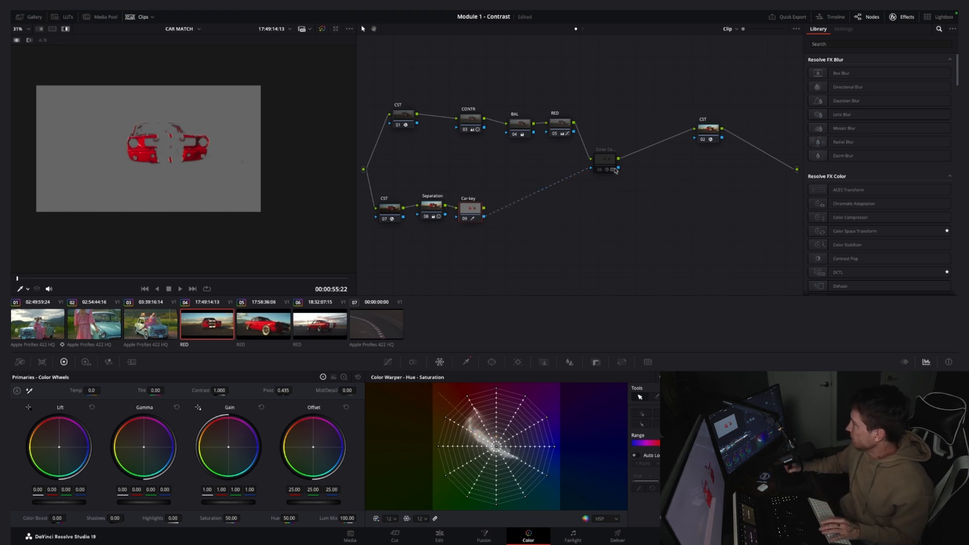
View the shot through the Color Compressor node and filter the Effects Library for 'color'
{"action": "left_click", "coordinate": [604, 160]}
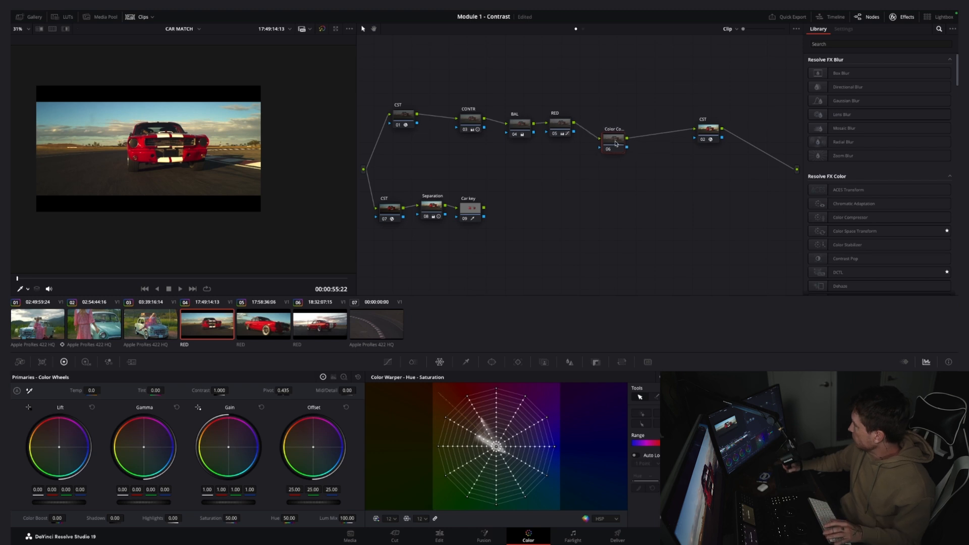
{"action": "type", "text": "color"}
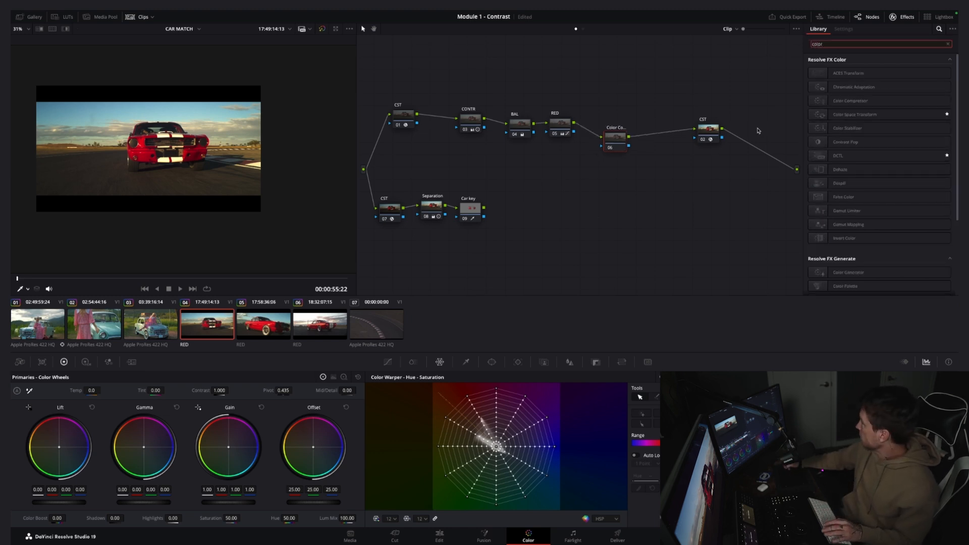